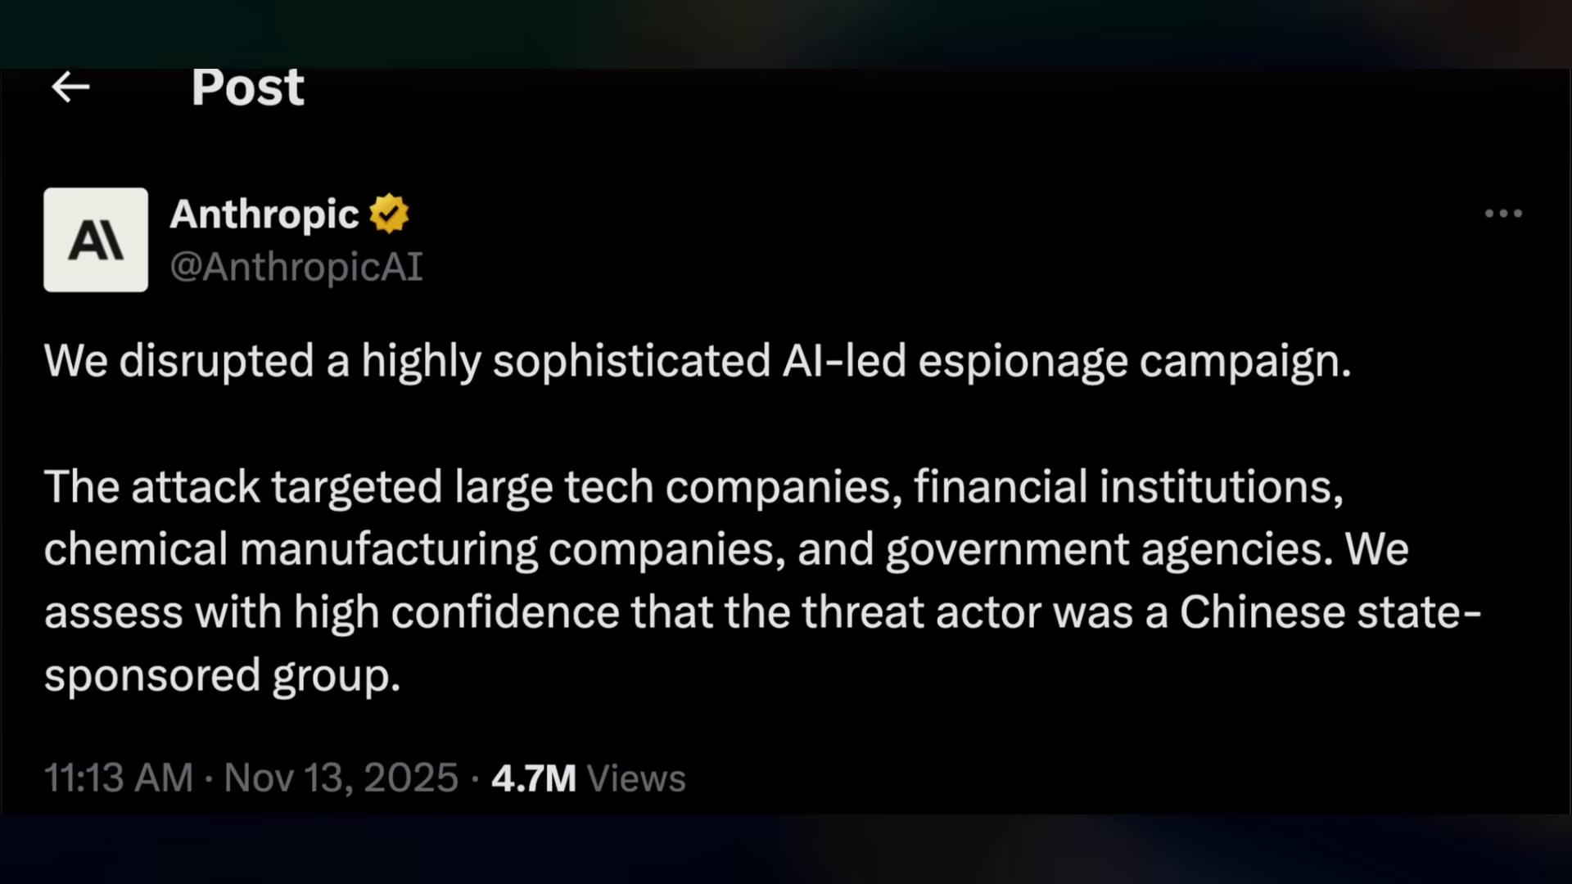
{"action": "scroll", "scroll_direction": "down", "scroll_amount": 3}
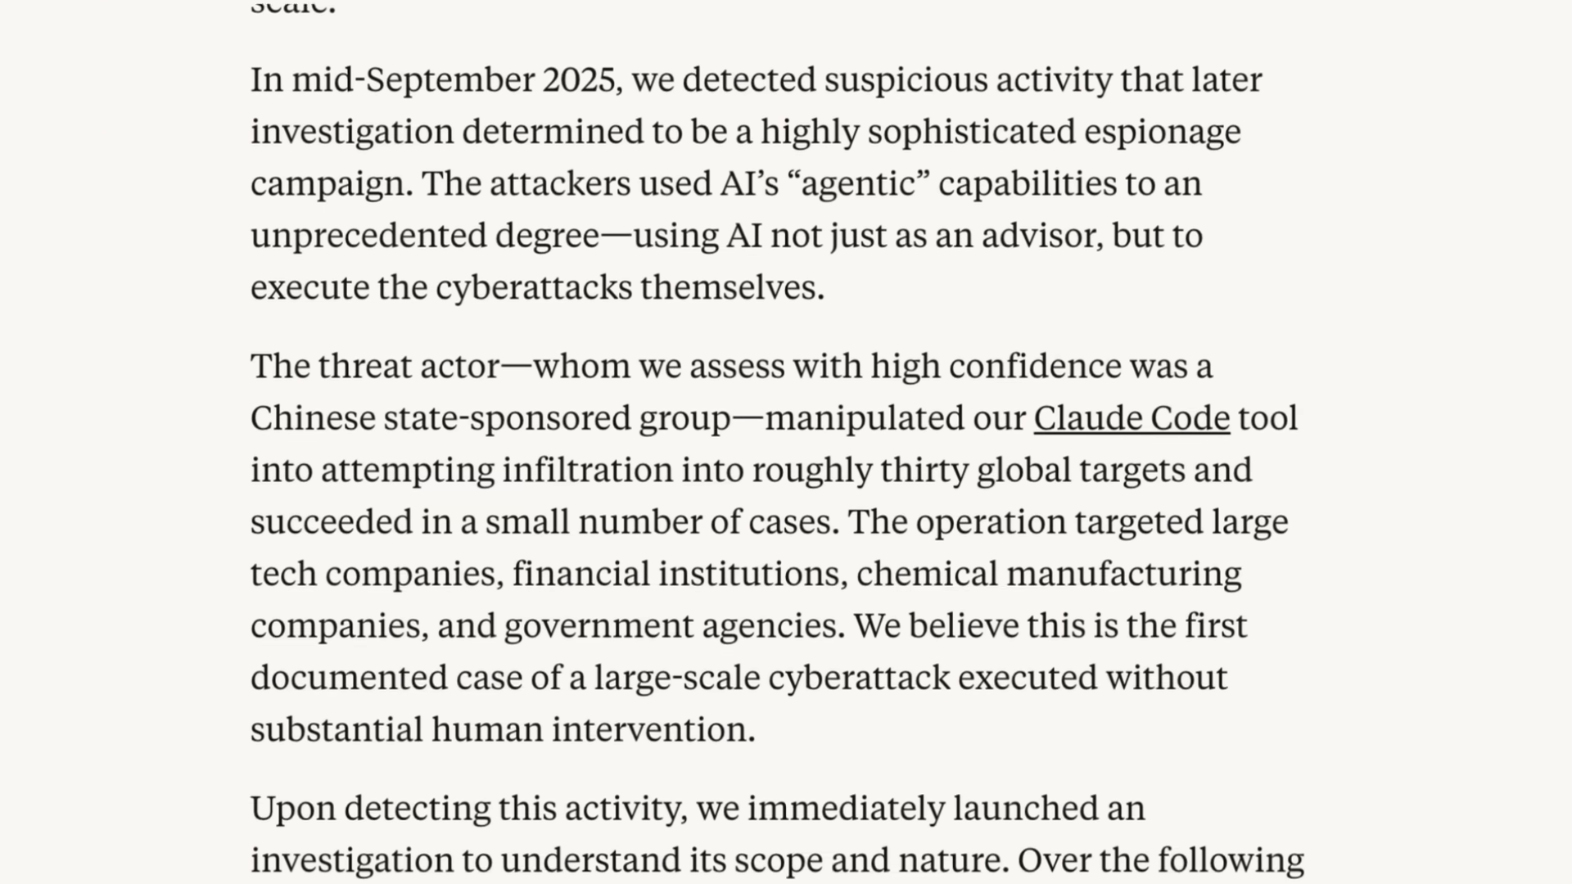
{"action": "scroll", "scroll_direction": "down", "scroll_amount": 3}
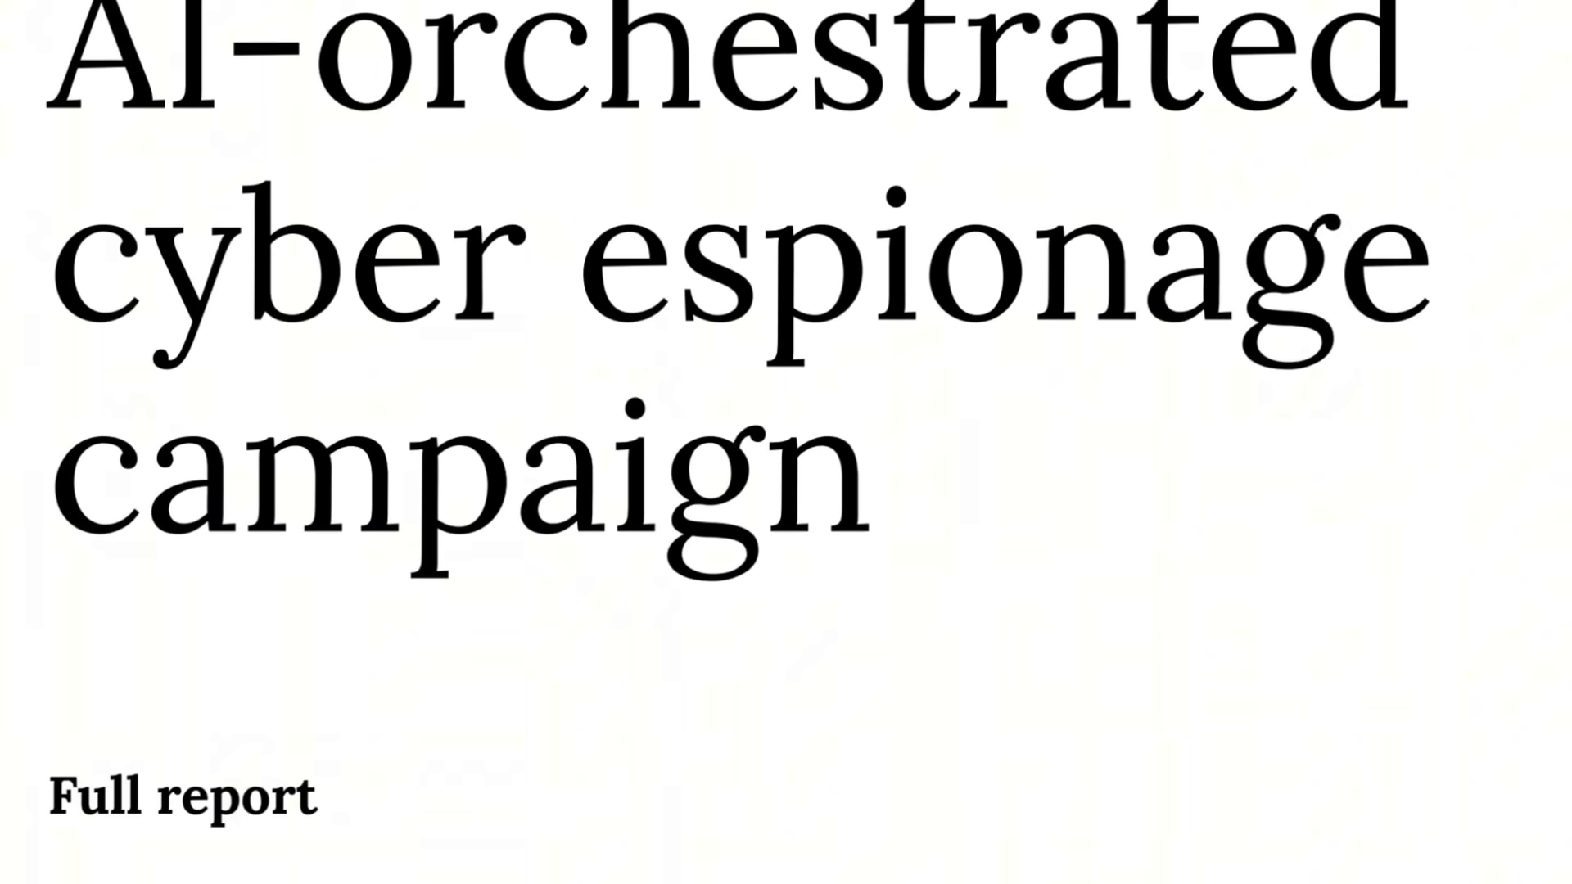
{"action": "scroll", "scroll_direction": "down", "scroll_amount": 3}
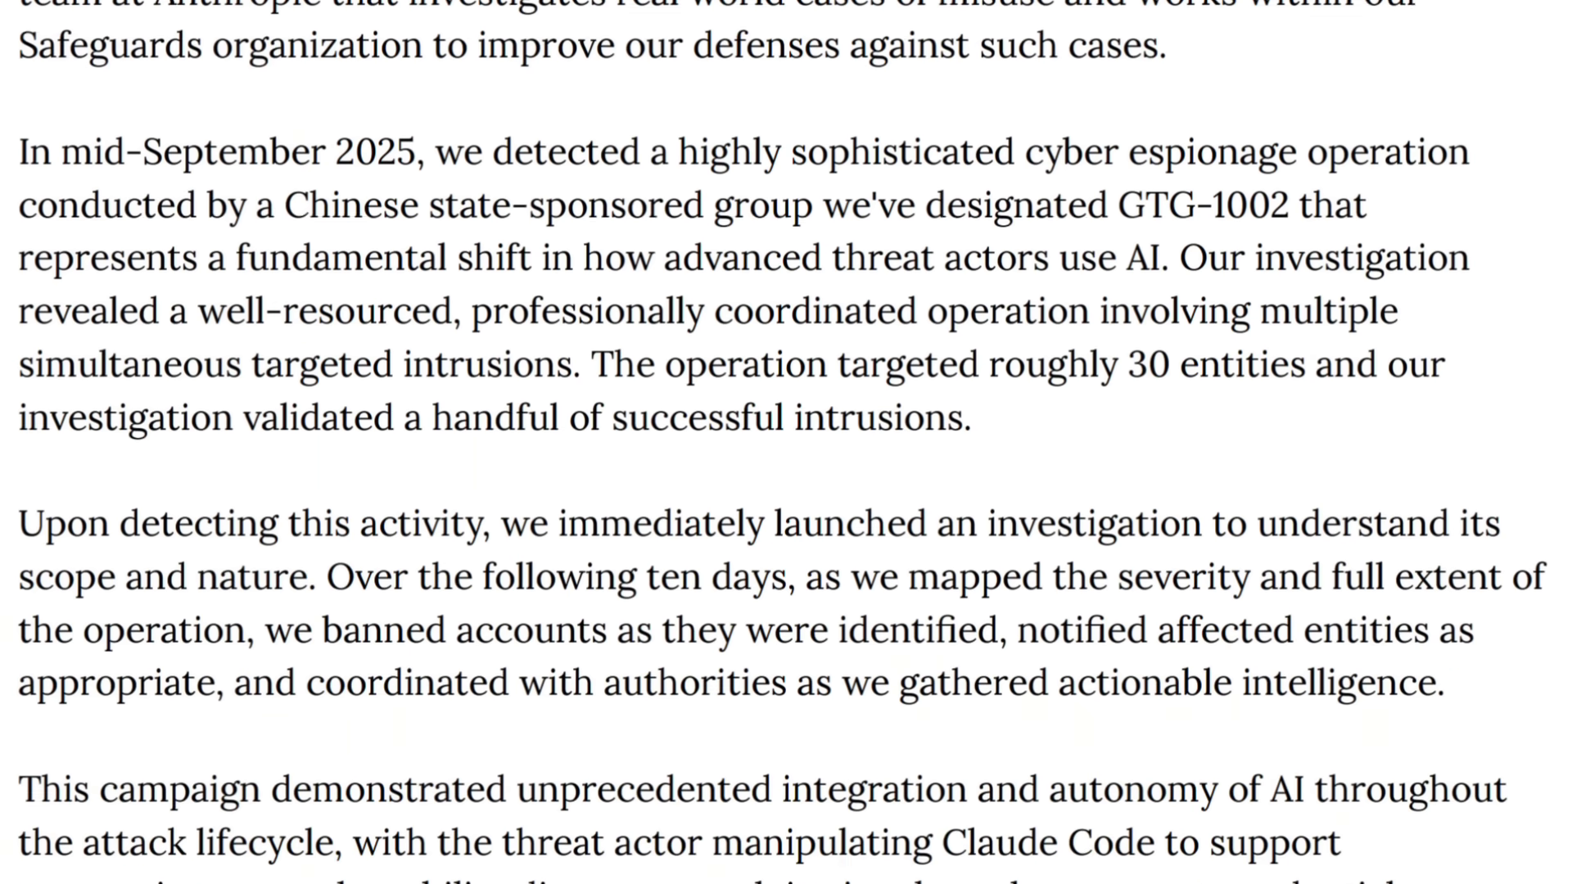
{"action": "scroll", "scroll_direction": "down", "scroll_amount": 3}
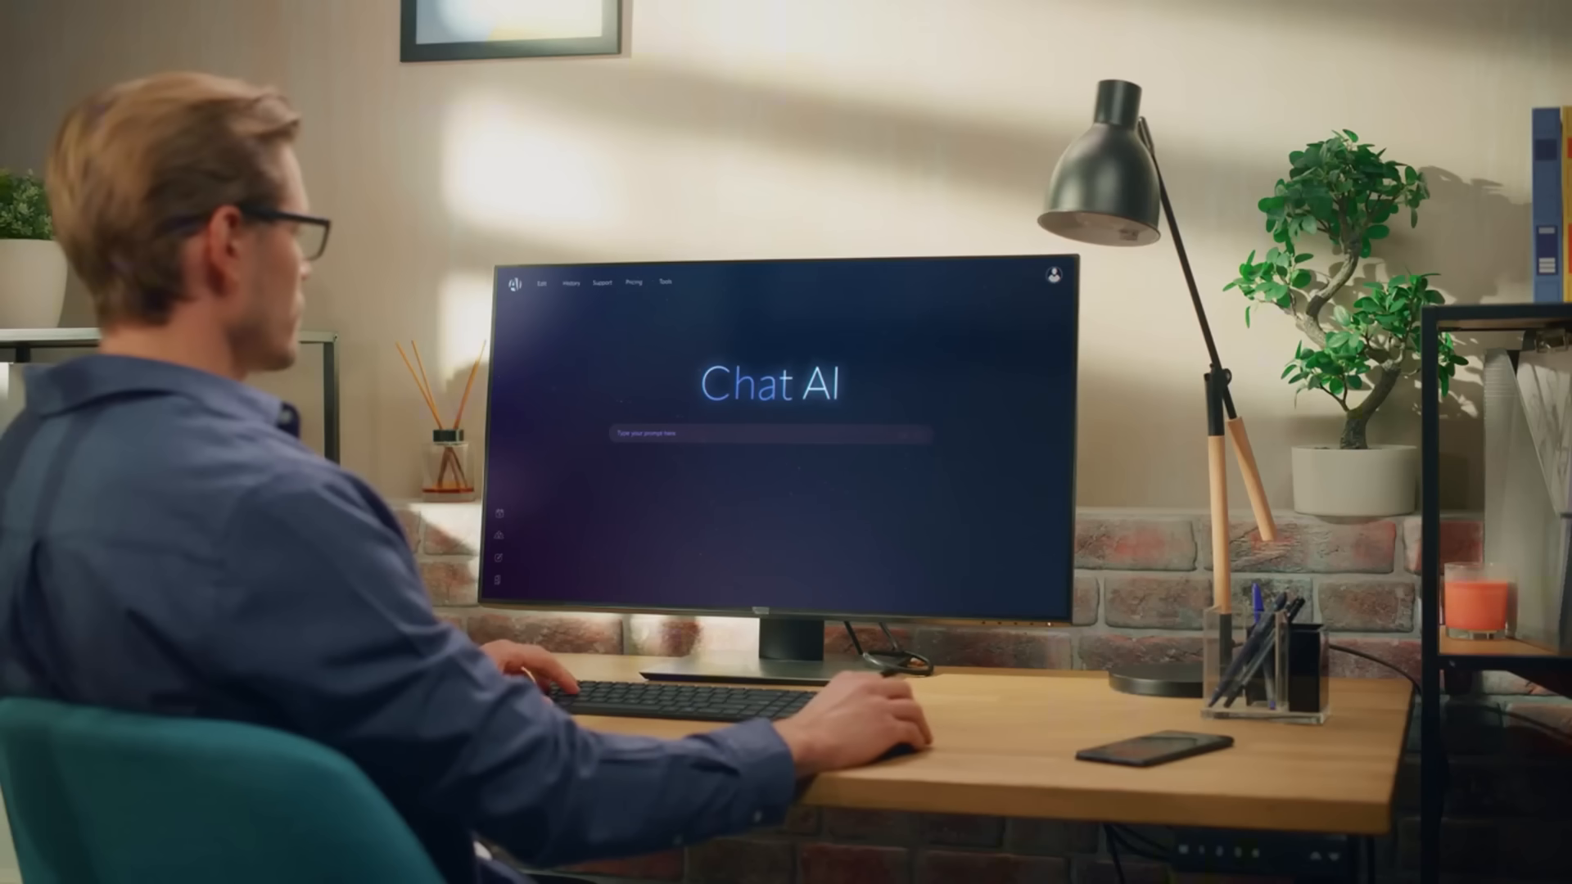
{"action": "type", "text": "Write tips for productivity and time management"}
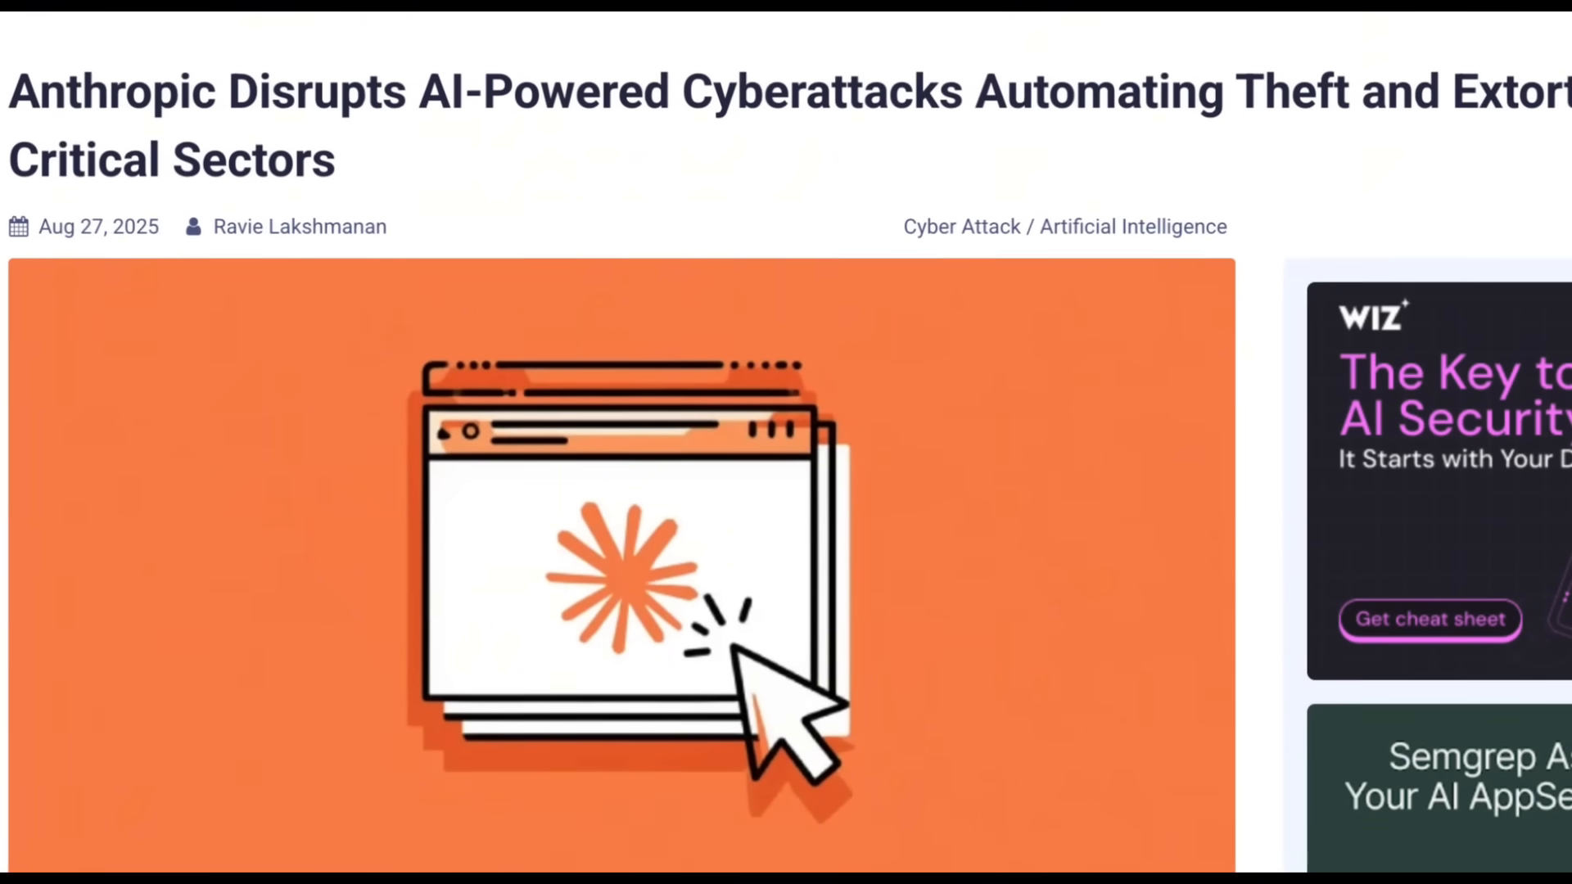
{"action": "scroll", "scroll_direction": "down", "scroll_amount": 3}
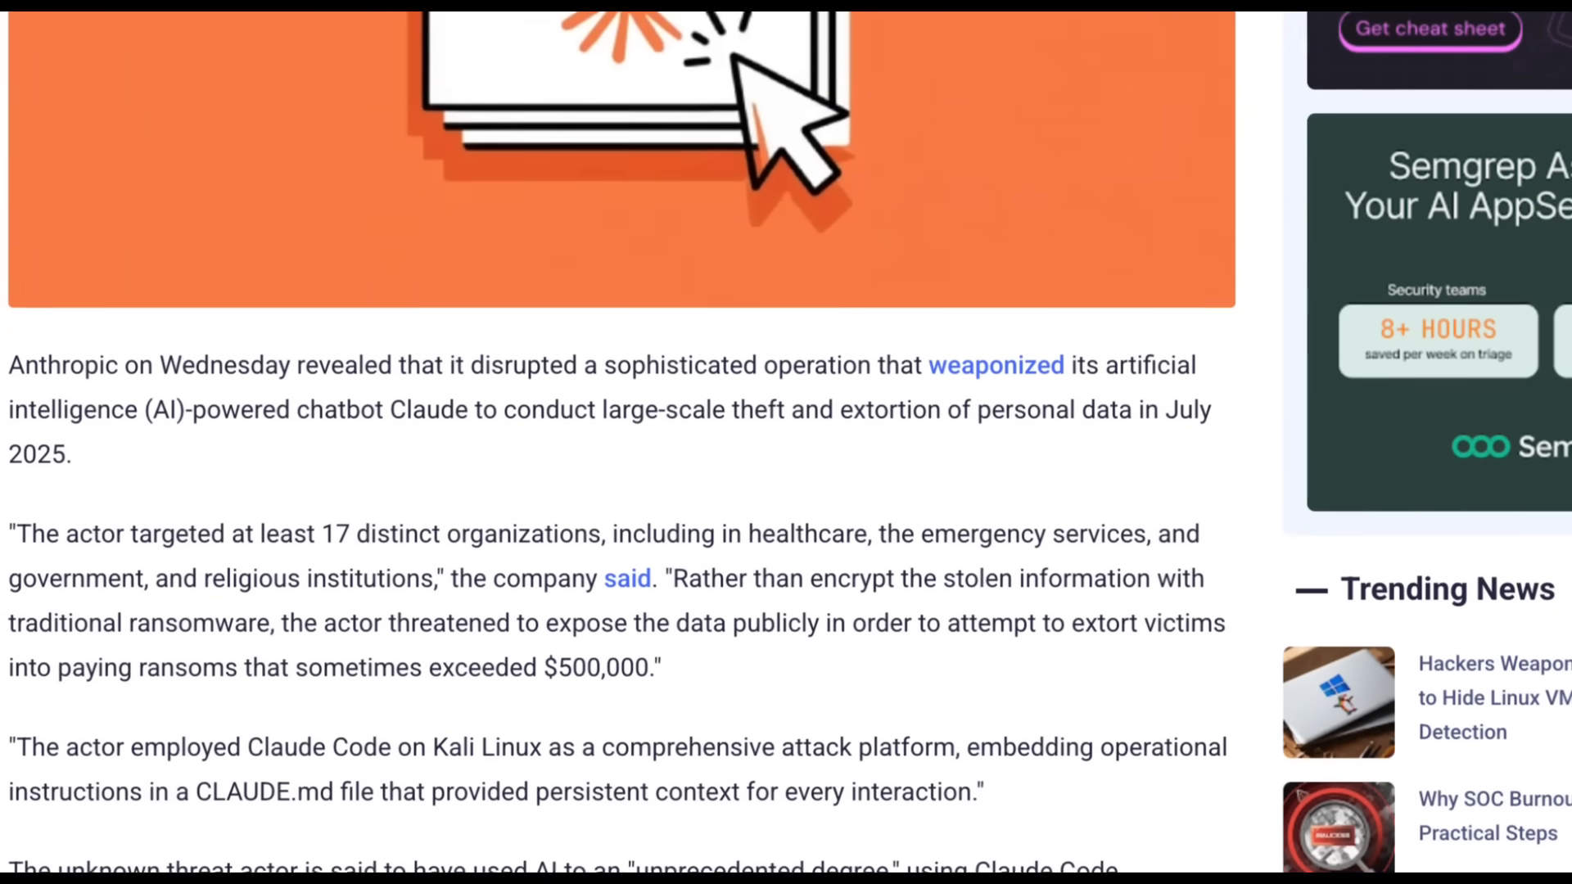
{"action": "scroll", "scroll_direction": "down", "scroll_amount": 3}
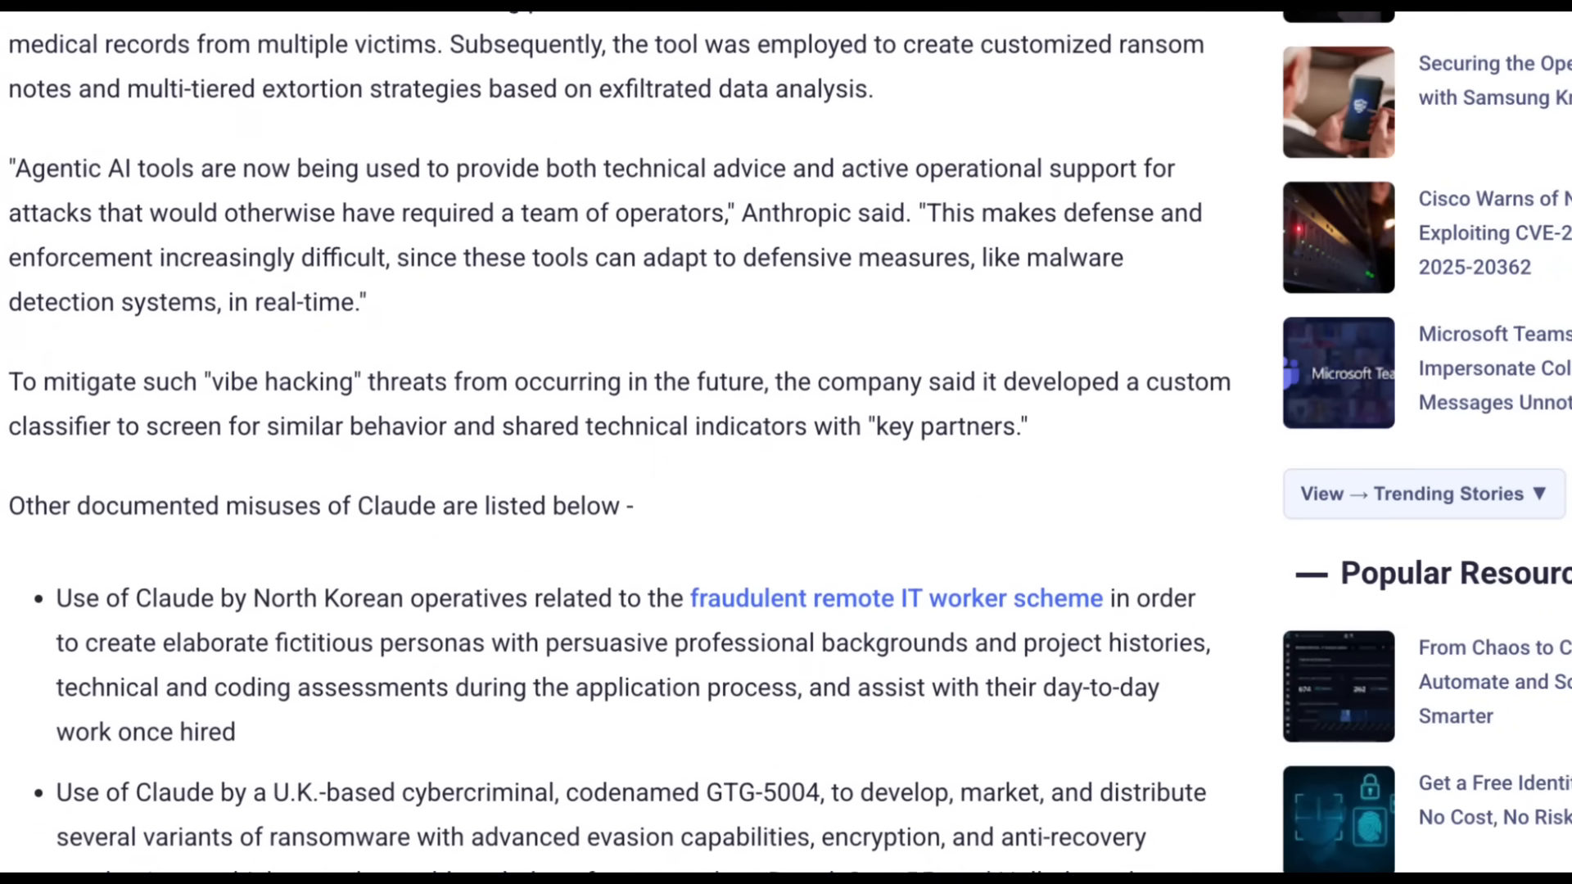
{"action": "scroll", "scroll_direction": "down", "scroll_amount": 3}
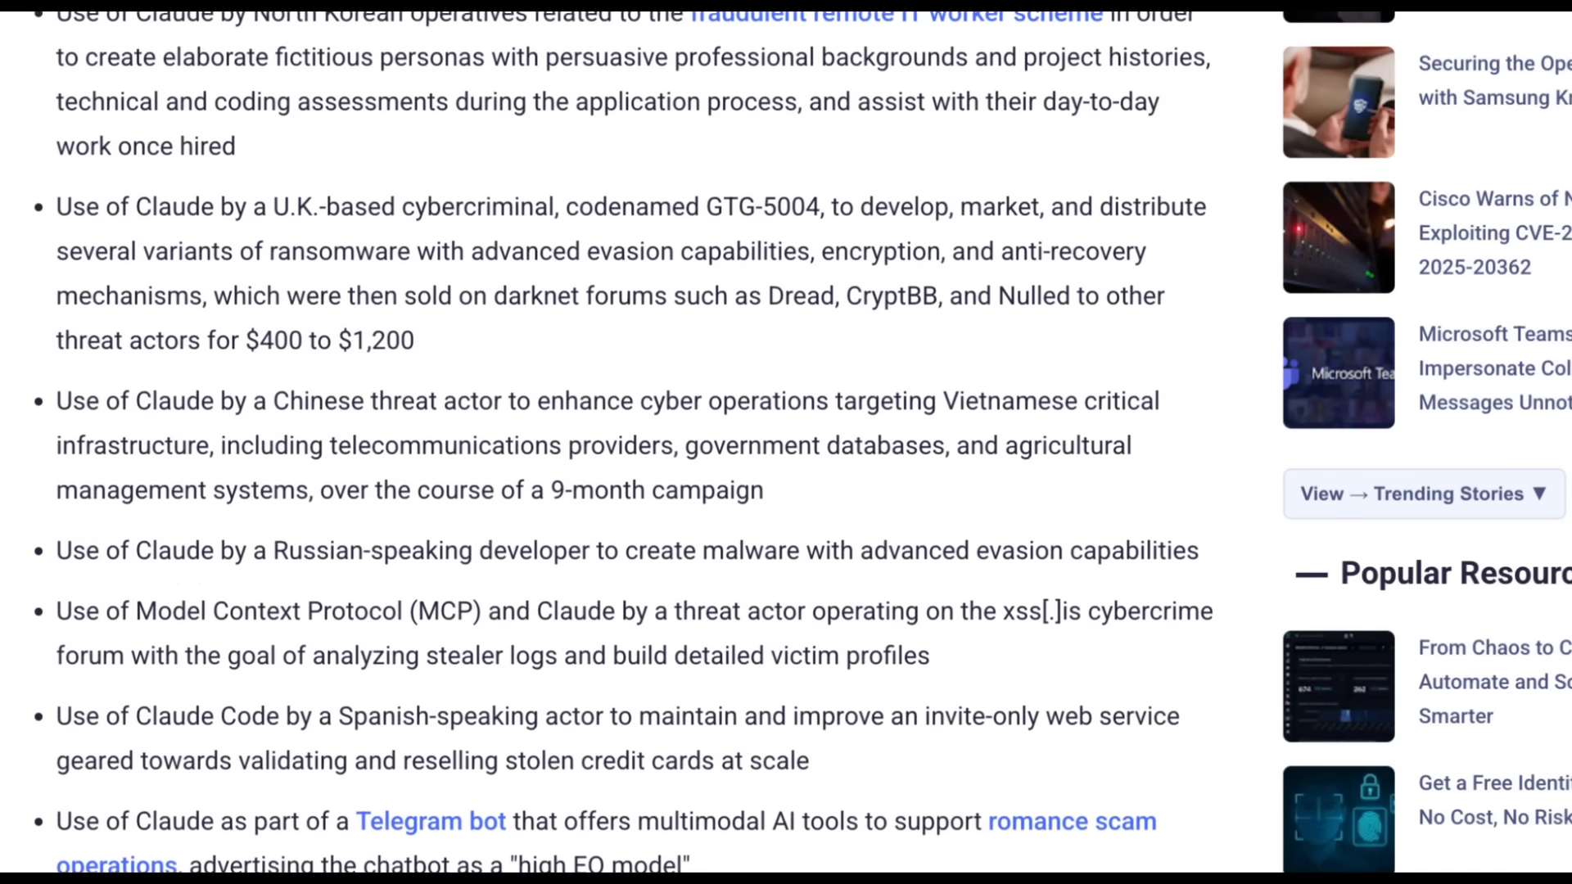